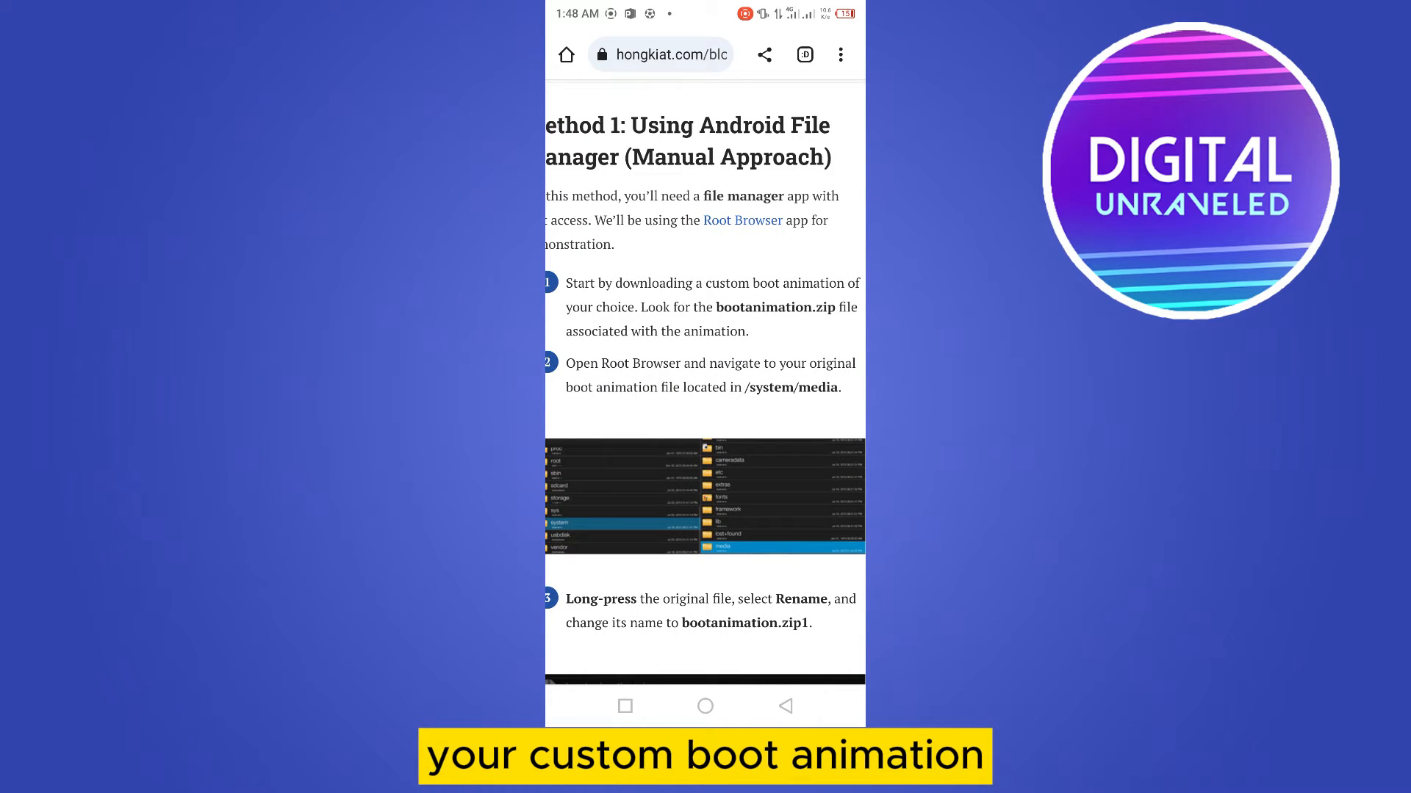
scroll(down, 3)
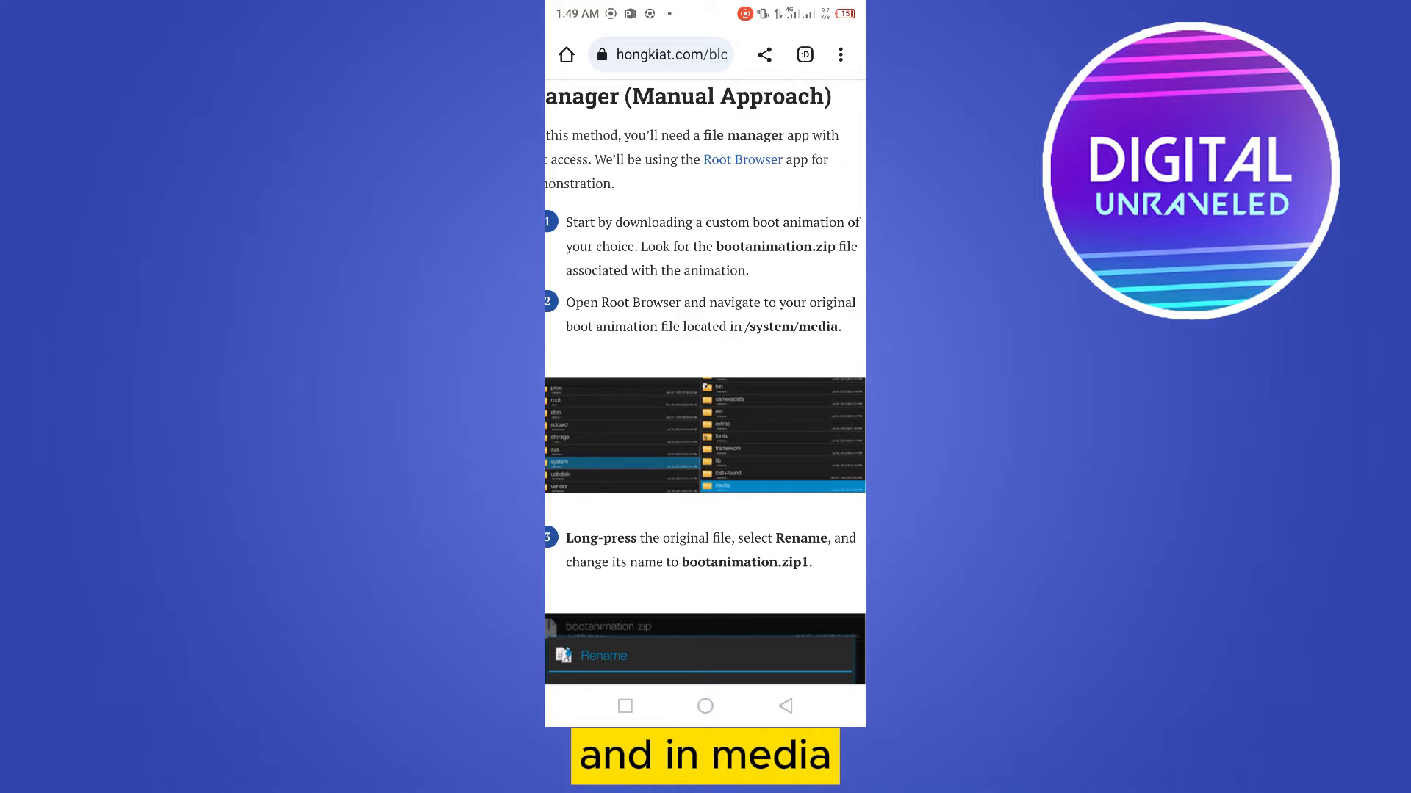
scroll(down, 3)
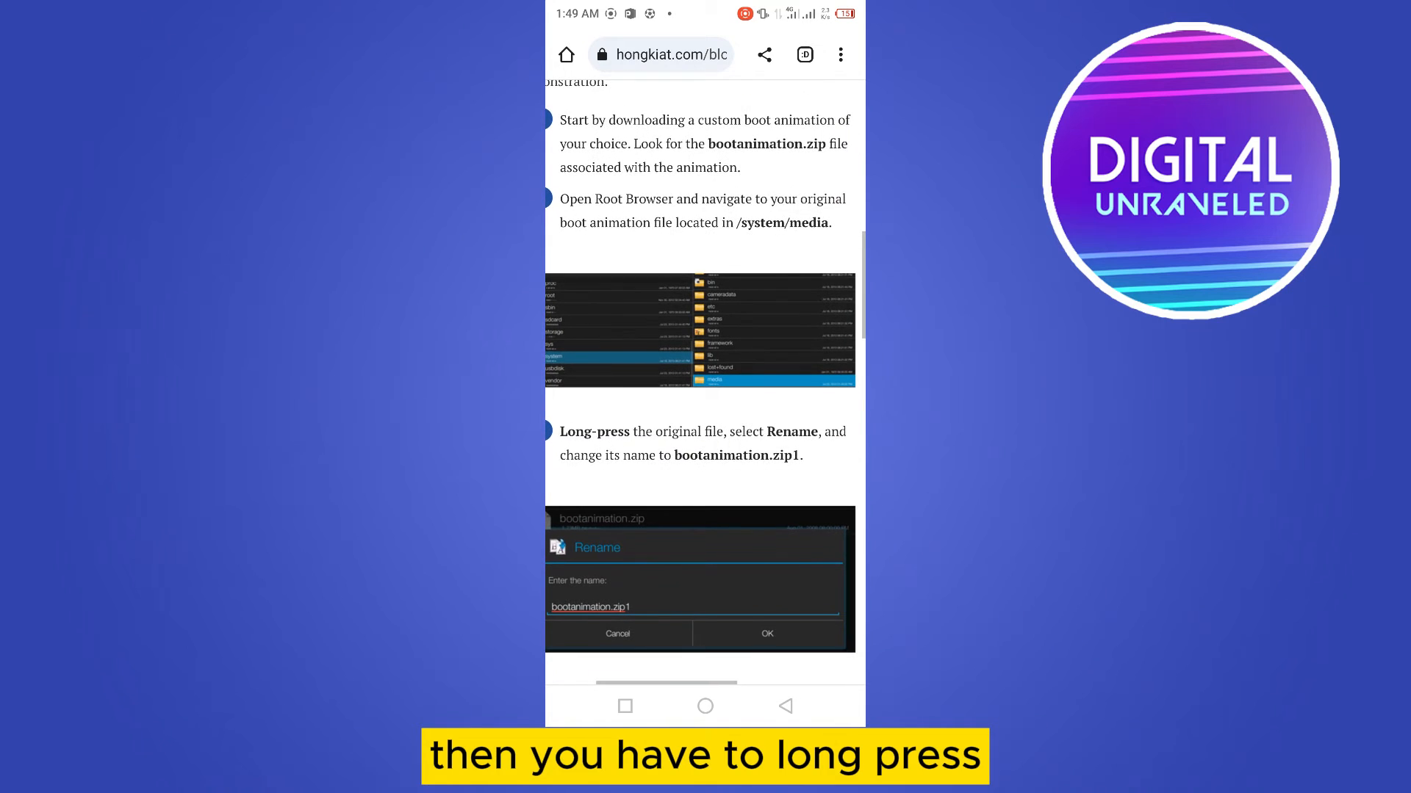
scroll(down, 3)
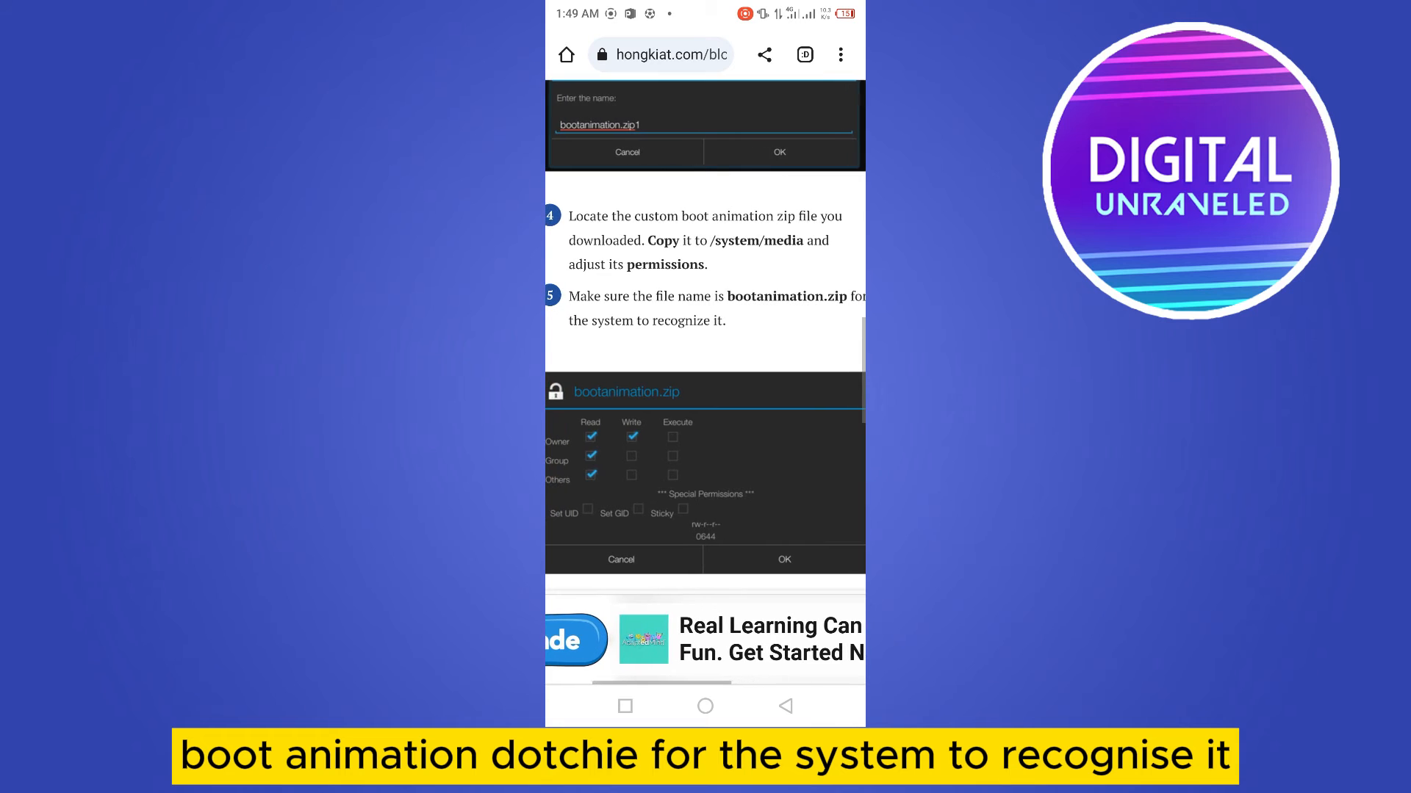
scroll(down, 3)
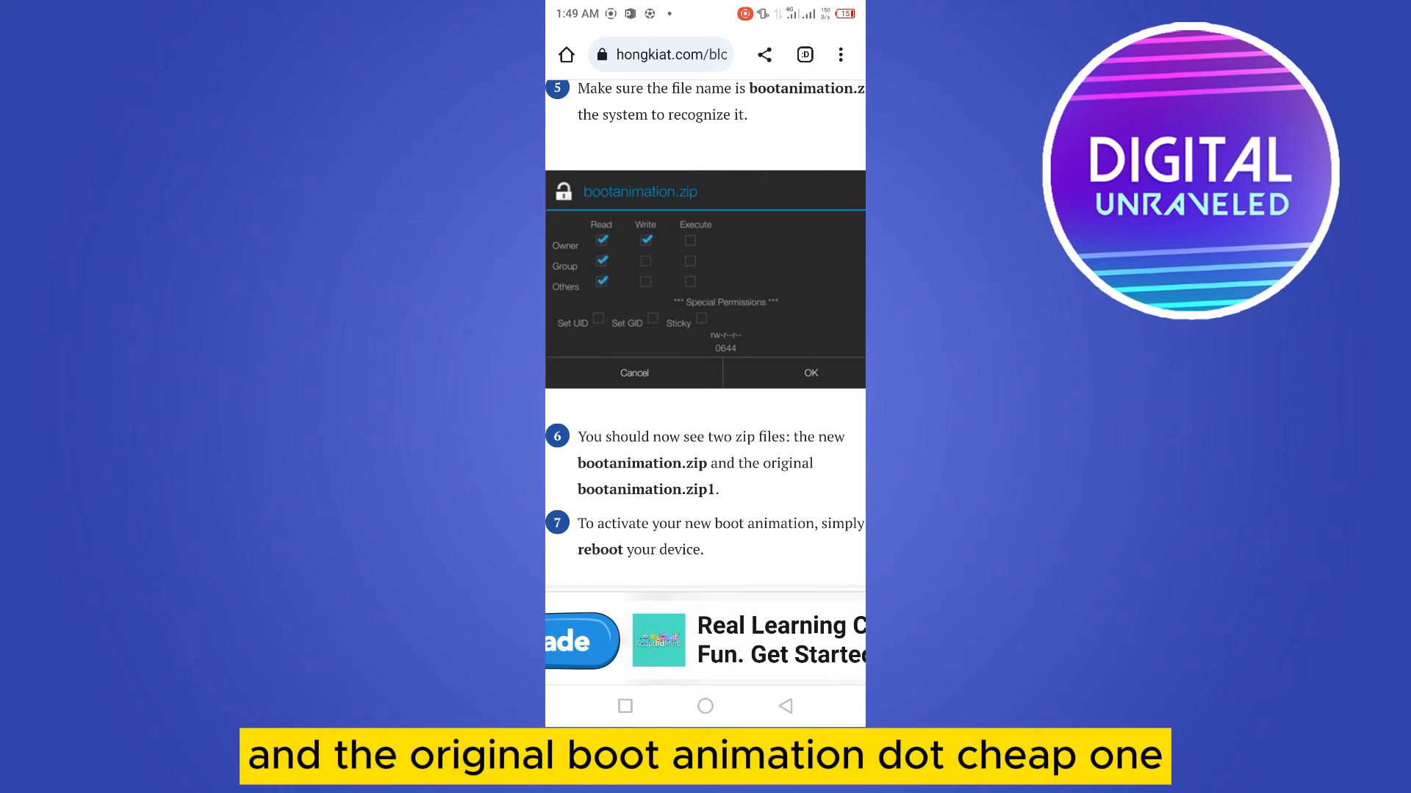
scroll(down, 3)
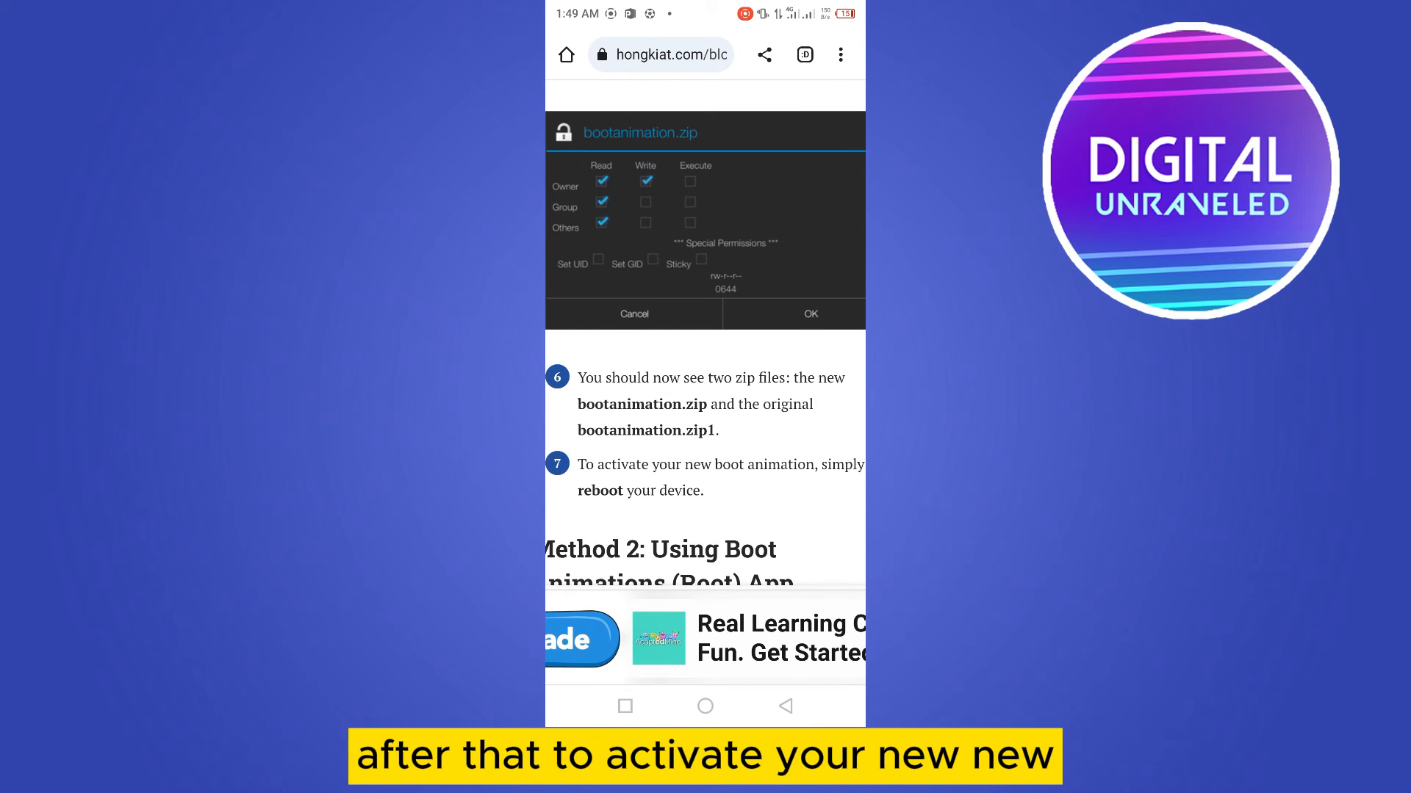